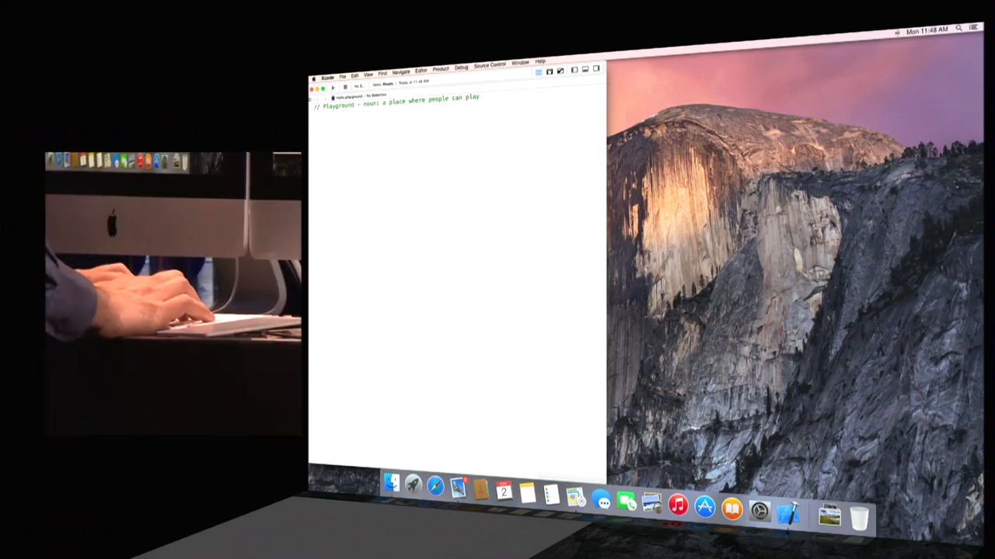
# Declare var s concatenating "Hello" and " WWDC!" so the result reads Hello WWDC!
pyautogui.write('var s = "Hel')
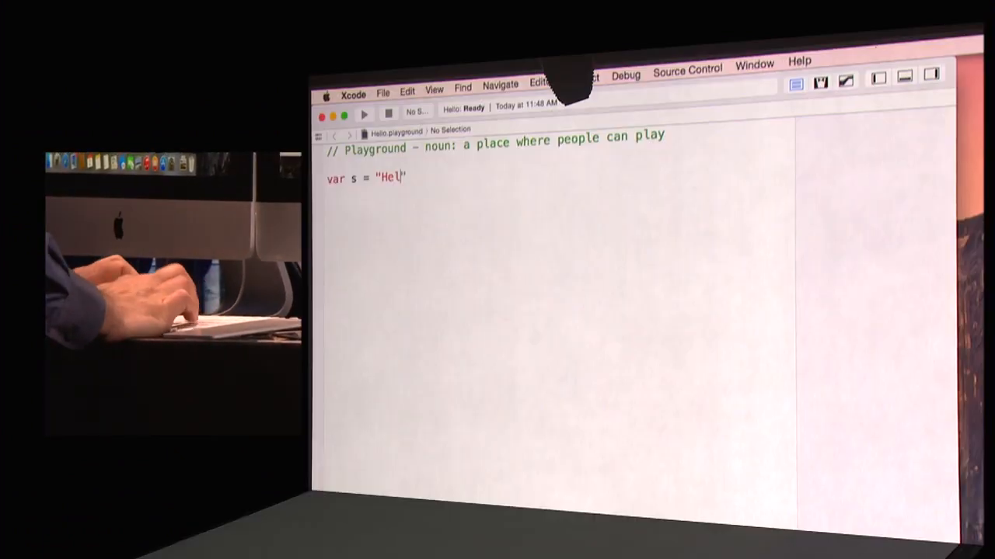
pyautogui.write('lo')
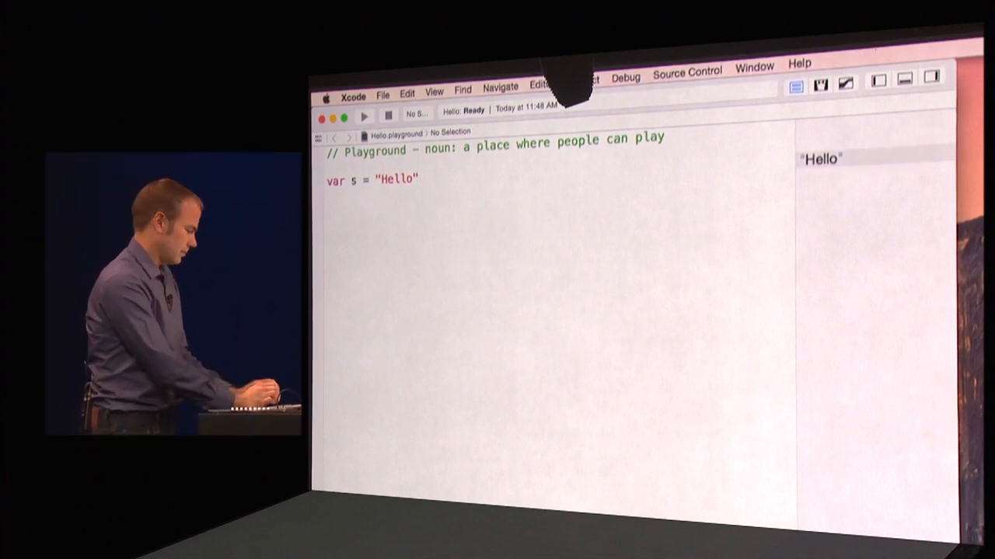
pyautogui.write('+ " "')
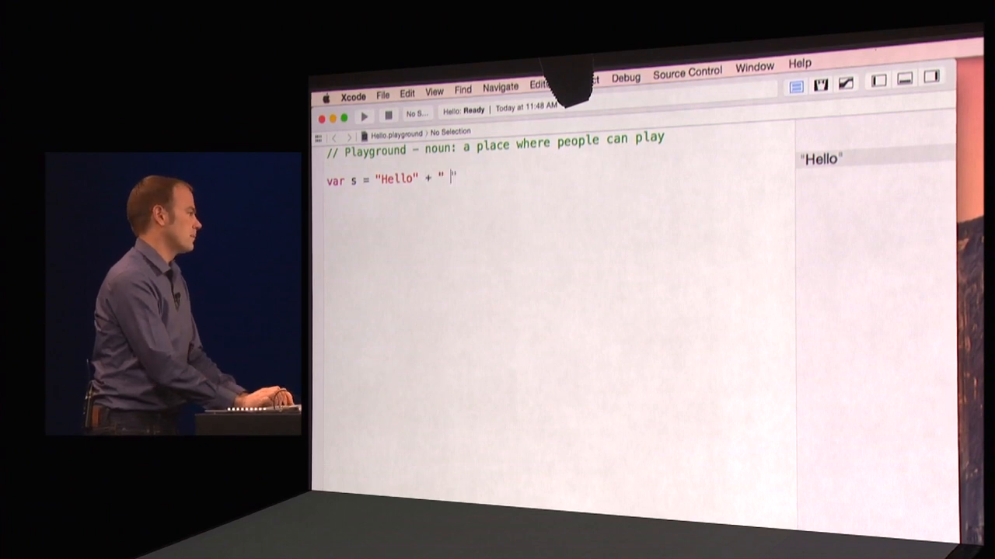
pyautogui.write('WWDC!')
pyautogui.click(558, 217)
pyautogui.write('import Cocoa')
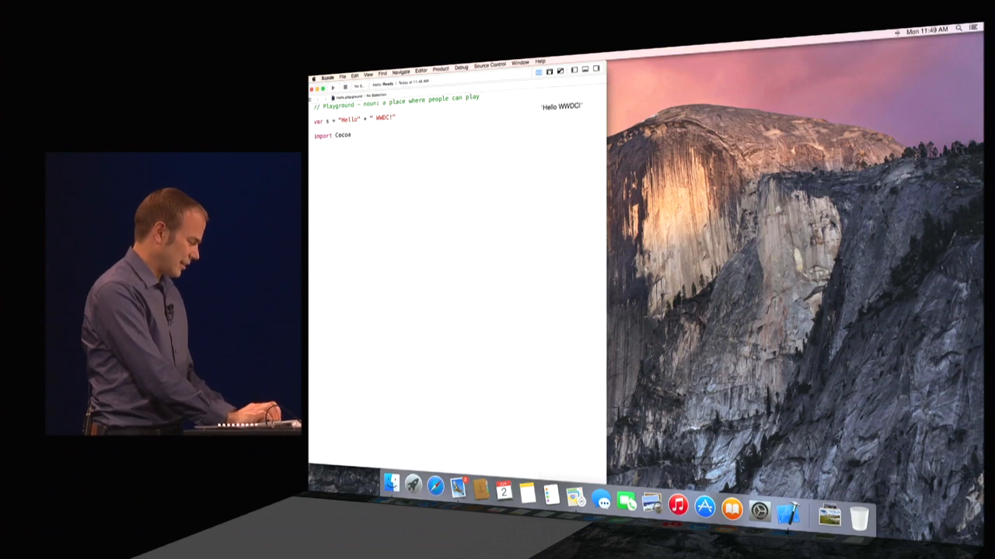
# Load the "blimp" image into the constant hero via NSImage(named:)
pyautogui.write('let hero = NSImage(named: "blimp")')
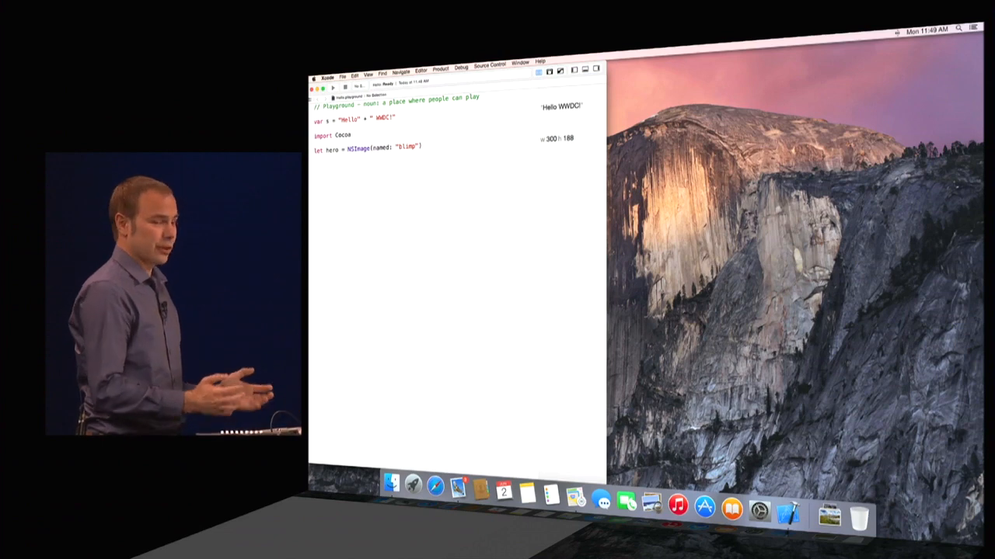
# Map the names round, star, heart into an images array and view its Quick Look result
pyautogui.write('images = ["round", "star", "heart"].map {')
pyautogui.write('NSImage(named: $0)')
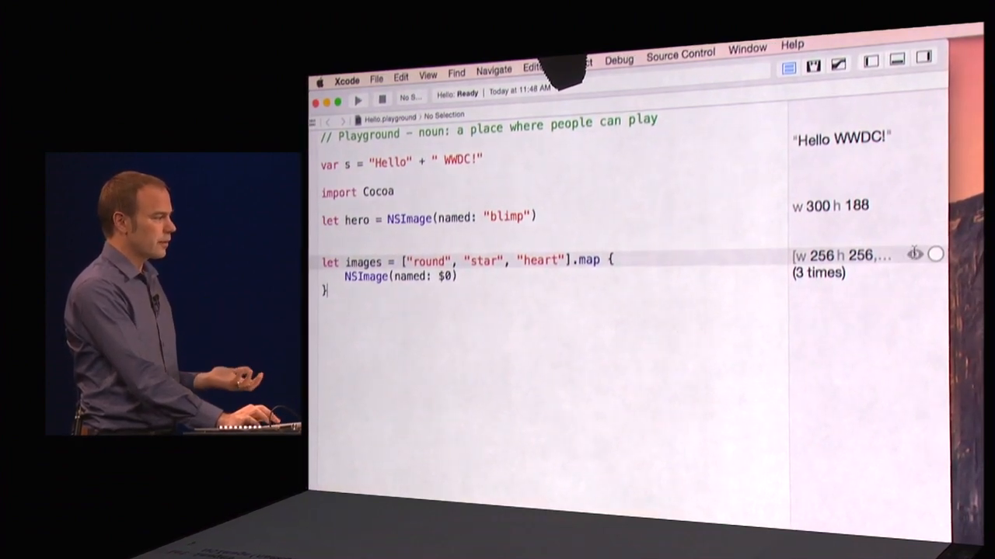
pyautogui.click(913, 254)
pyautogui.write('let y = 150 - i * 1.5')
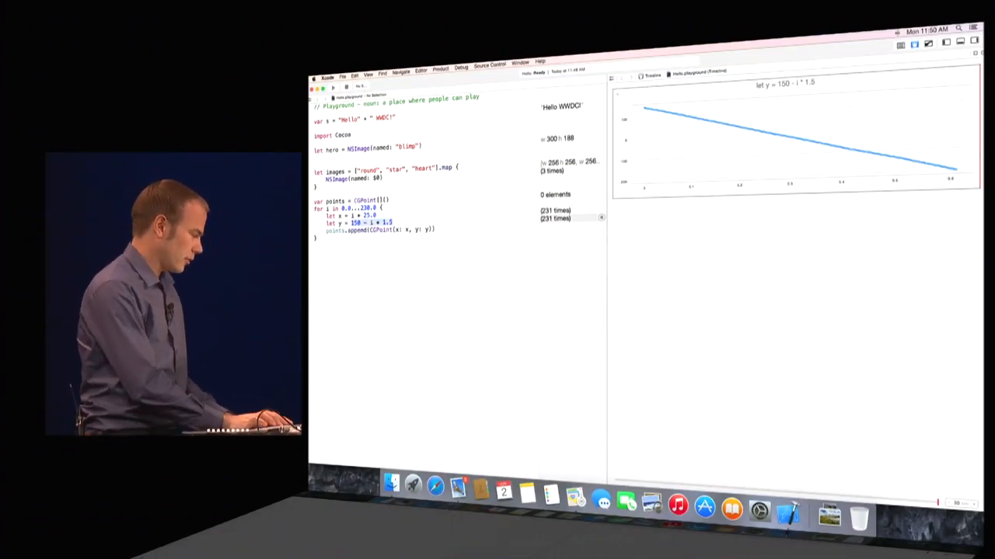
# Replace the loop's y expression with 80 * sin(i / 10.0)
pyautogui.write('80 * sin(i / 10.0)')
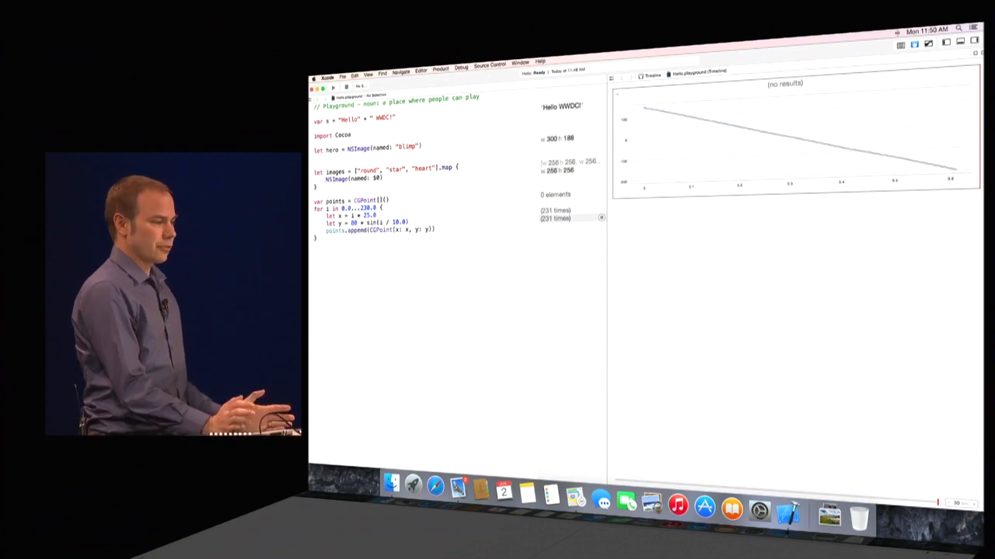